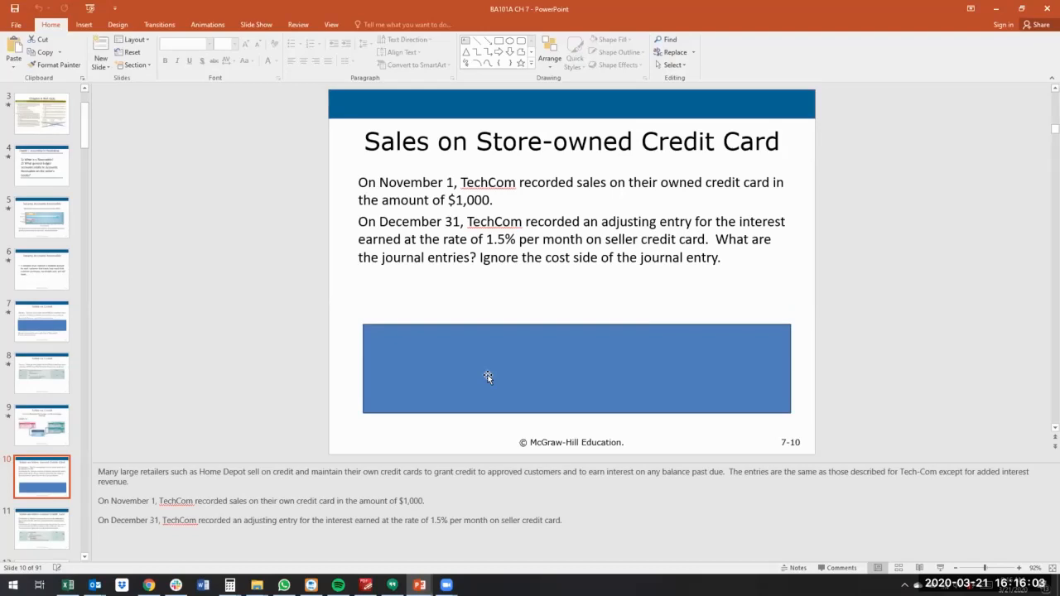
- Show slide 11 with the $1,000 Nov. 1 sale and $15 Dec. 31 interest entries
{"action": "left_click", "coordinate": [41, 526]}
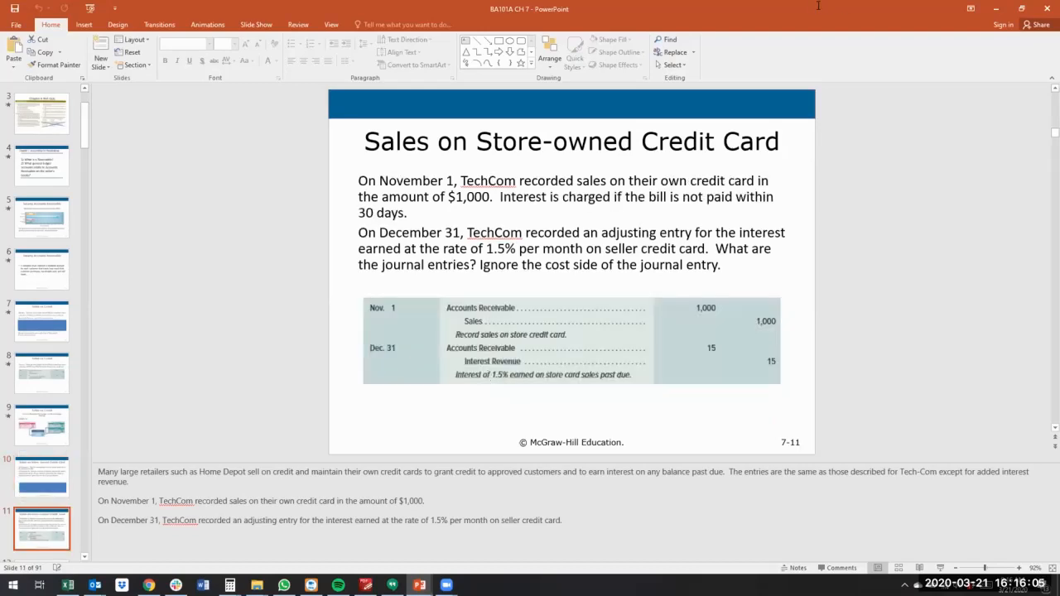
{"action": "mouse_move", "coordinate": [557, 133]}
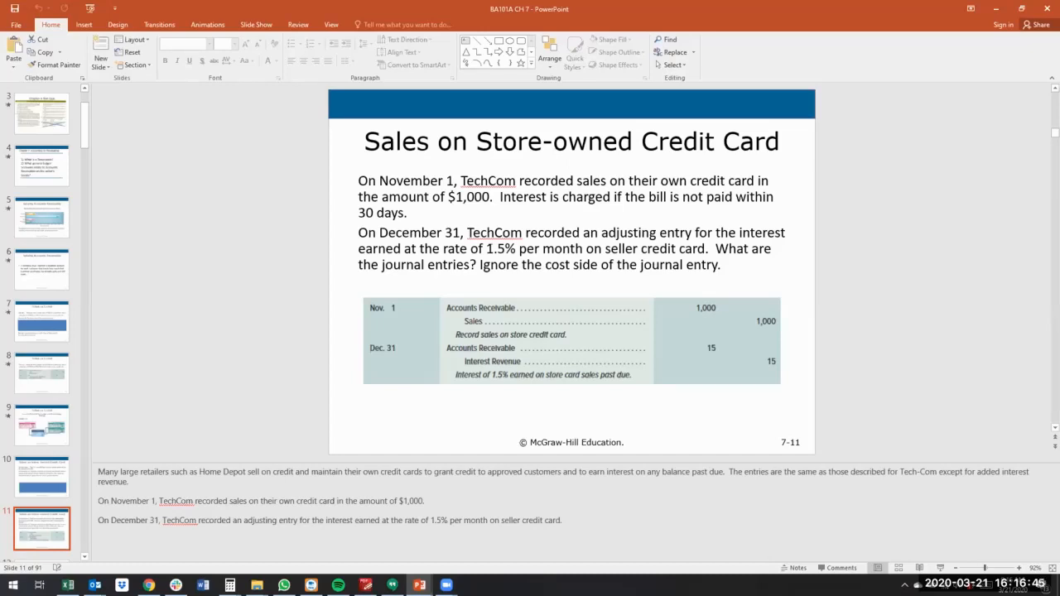
{"action": "mouse_move", "coordinate": [472, 291]}
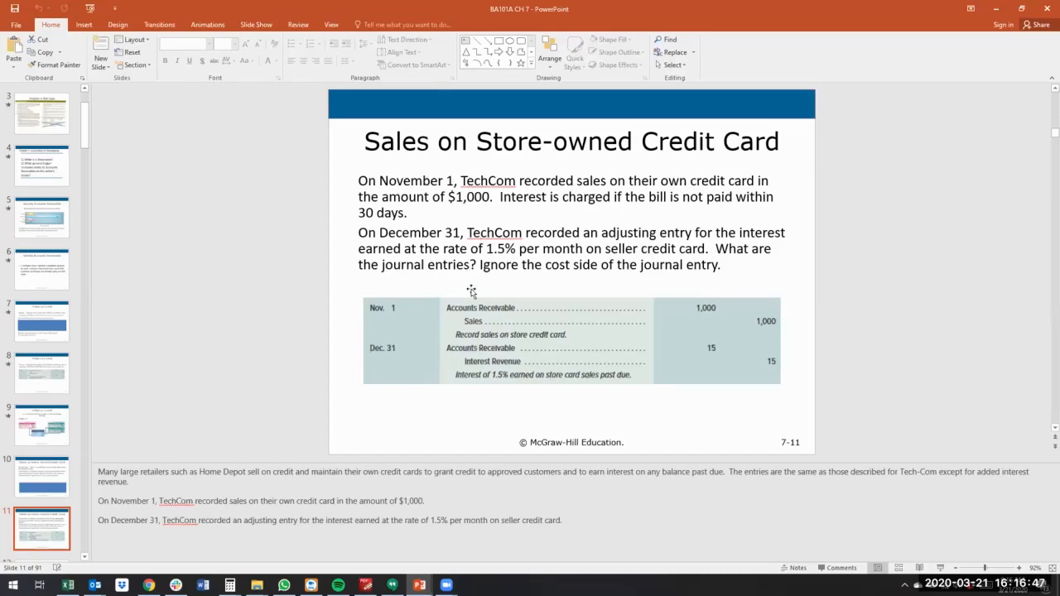
{"action": "mouse_move", "coordinate": [802, 340]}
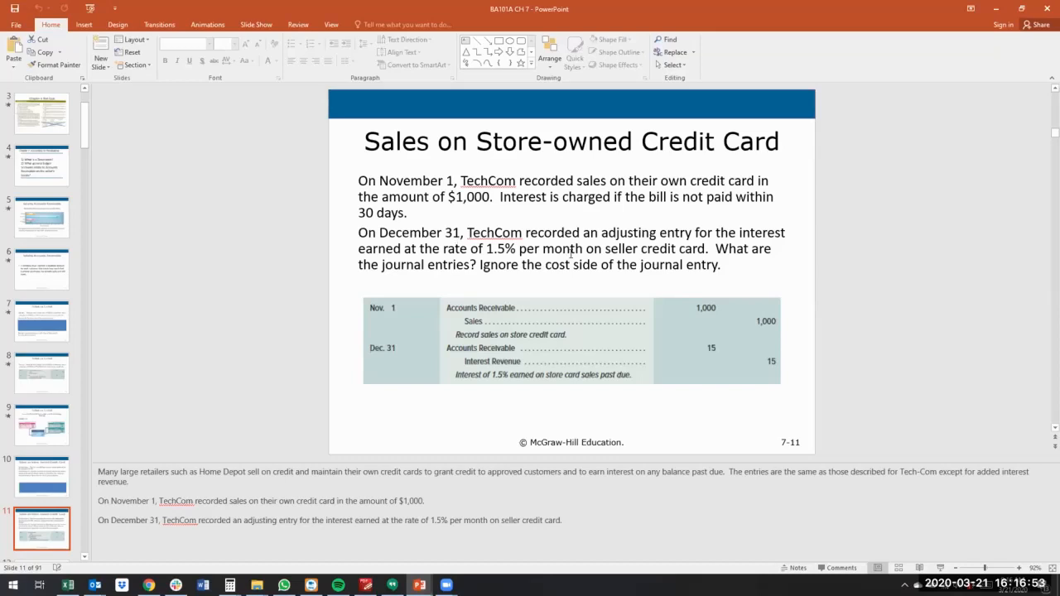
{"action": "mouse_move", "coordinate": [567, 396]}
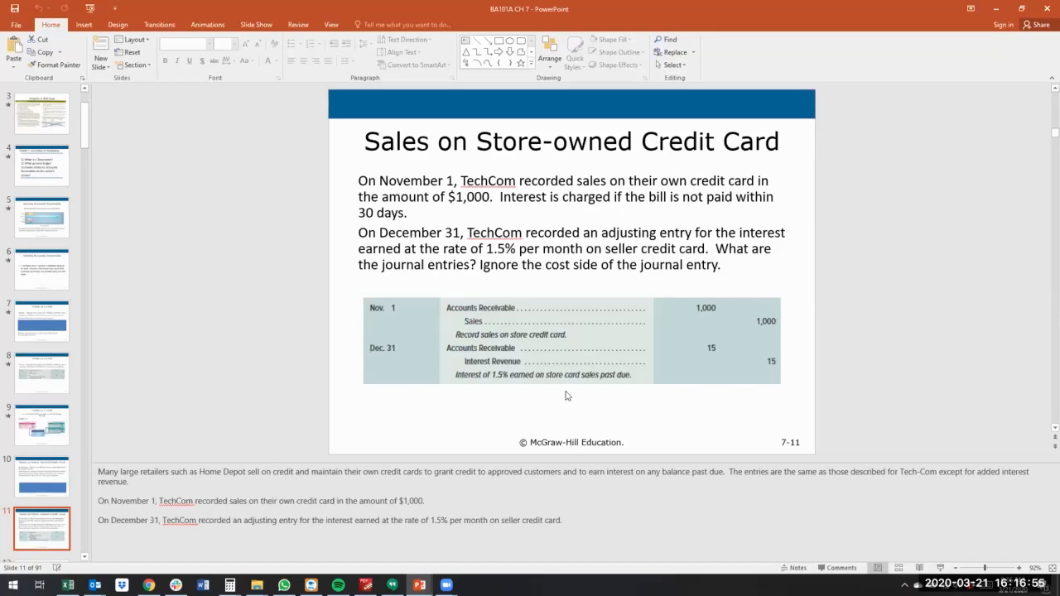
{"action": "mouse_move", "coordinate": [724, 333]}
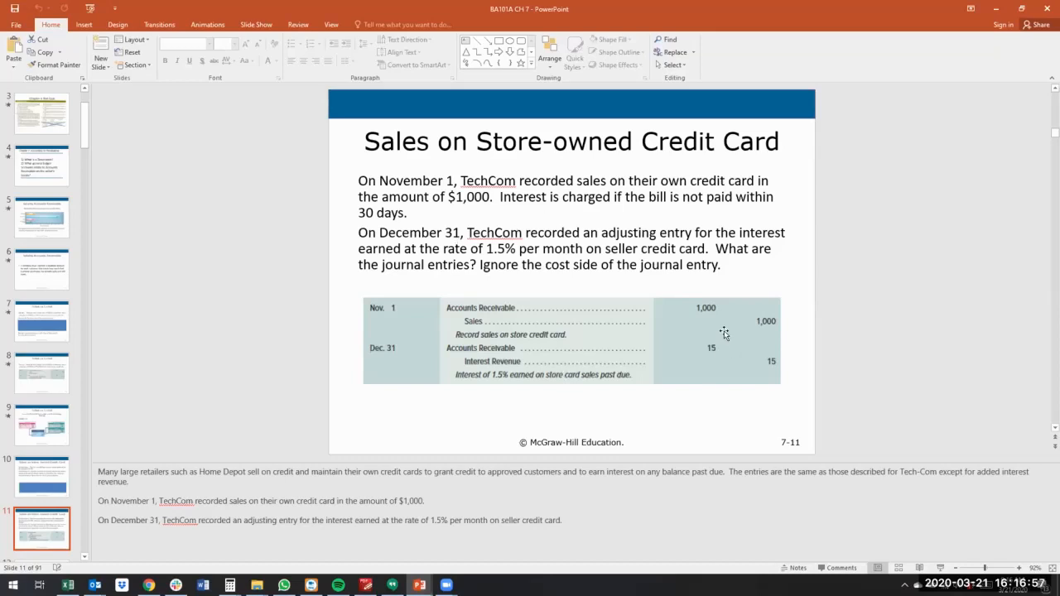
{"action": "mouse_move", "coordinate": [752, 373]}
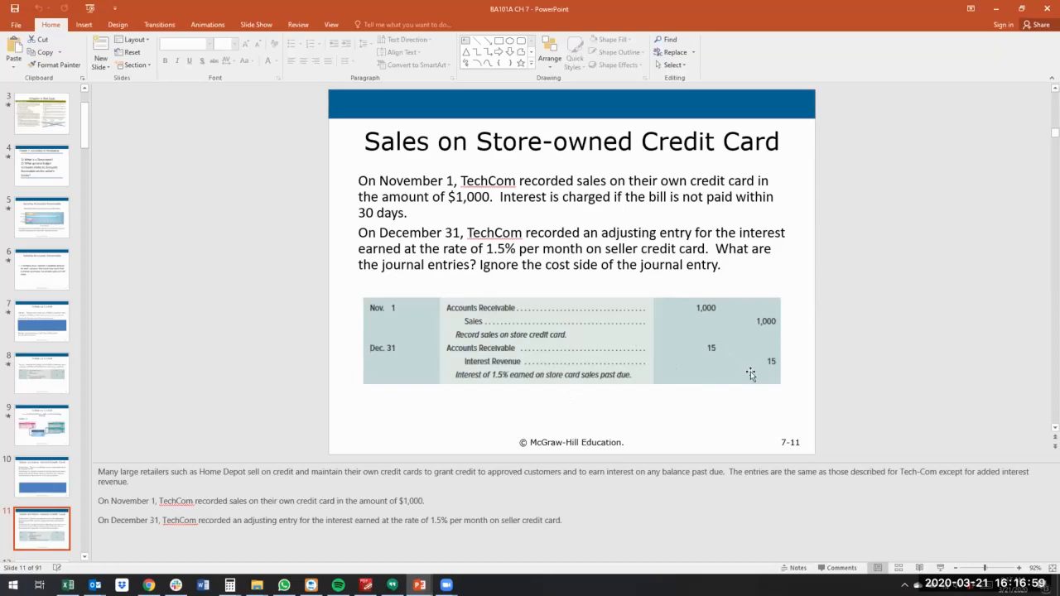
{"action": "mouse_move", "coordinate": [767, 368]}
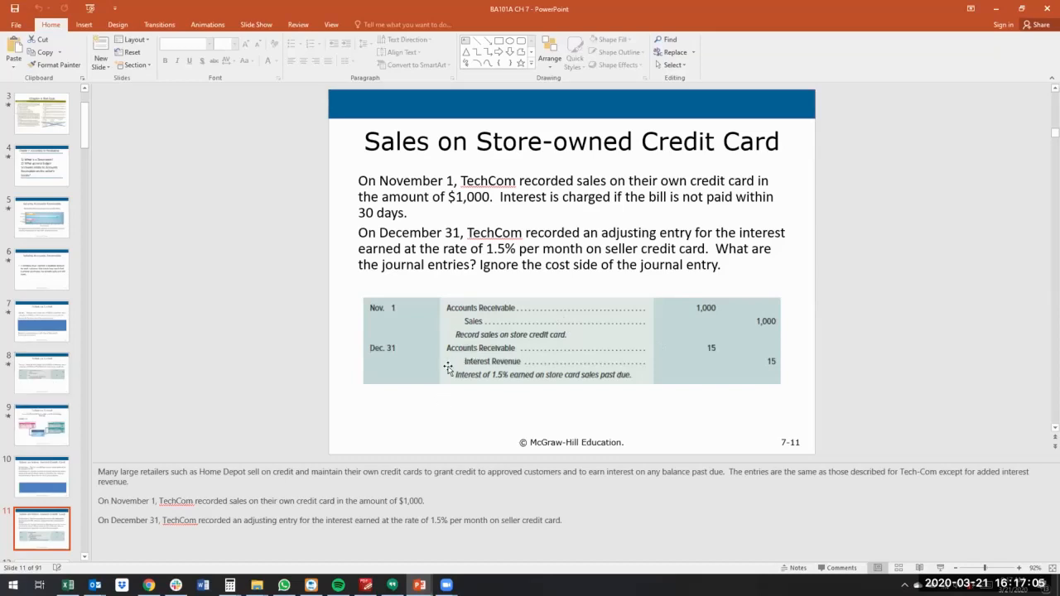
{"action": "mouse_move", "coordinate": [458, 336]}
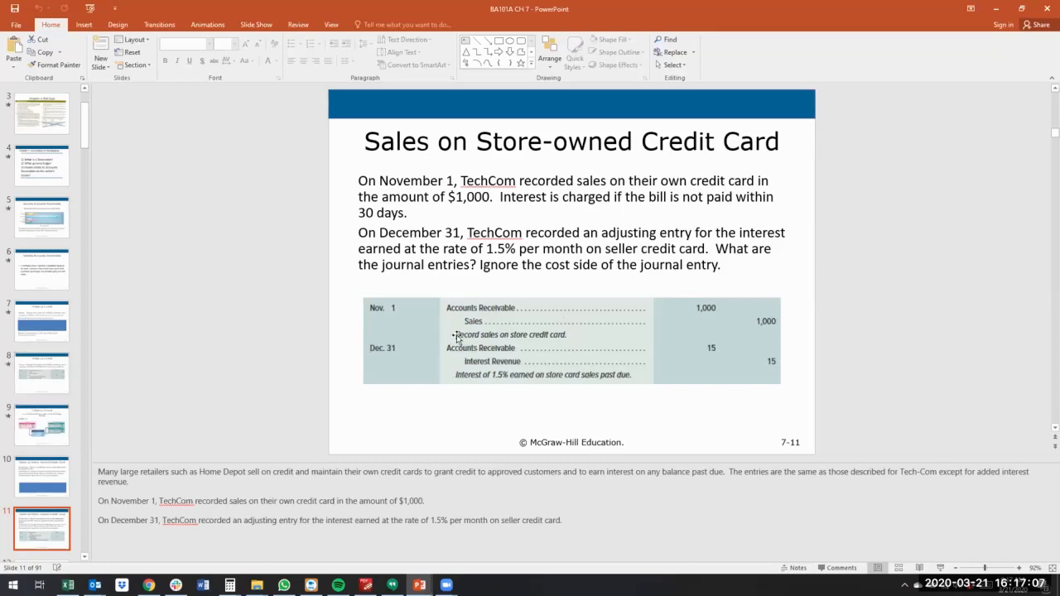
{"action": "mouse_move", "coordinate": [273, 267]}
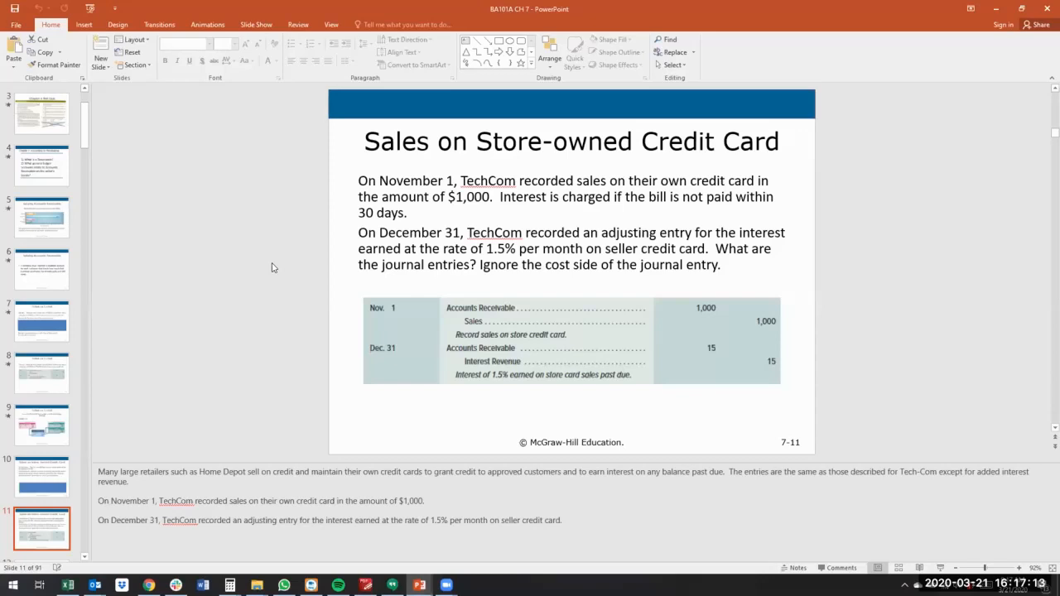
{"action": "mouse_move", "coordinate": [279, 275]}
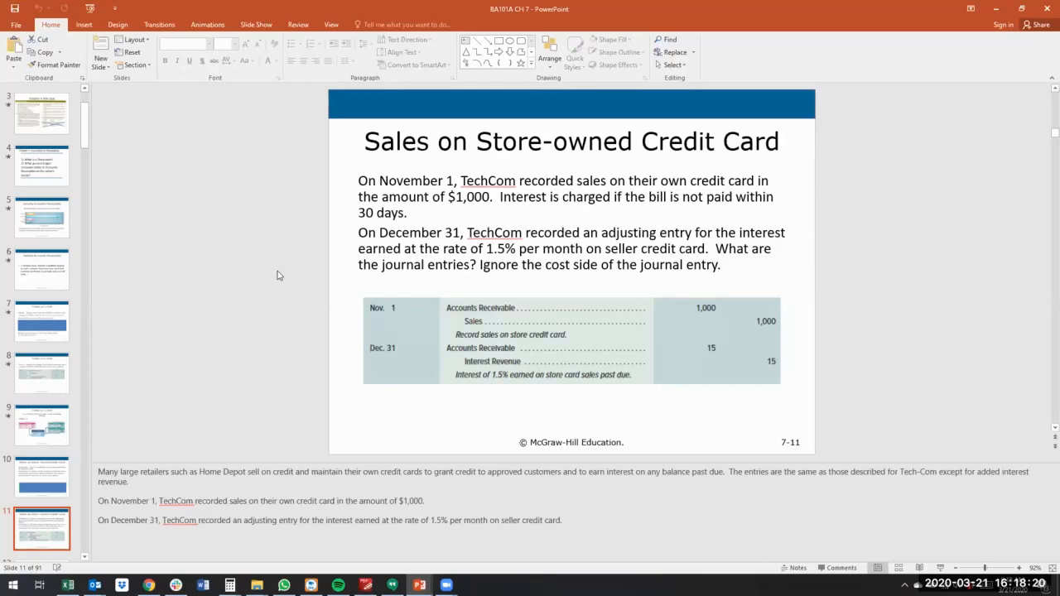
{"action": "mouse_move", "coordinate": [490, 225]}
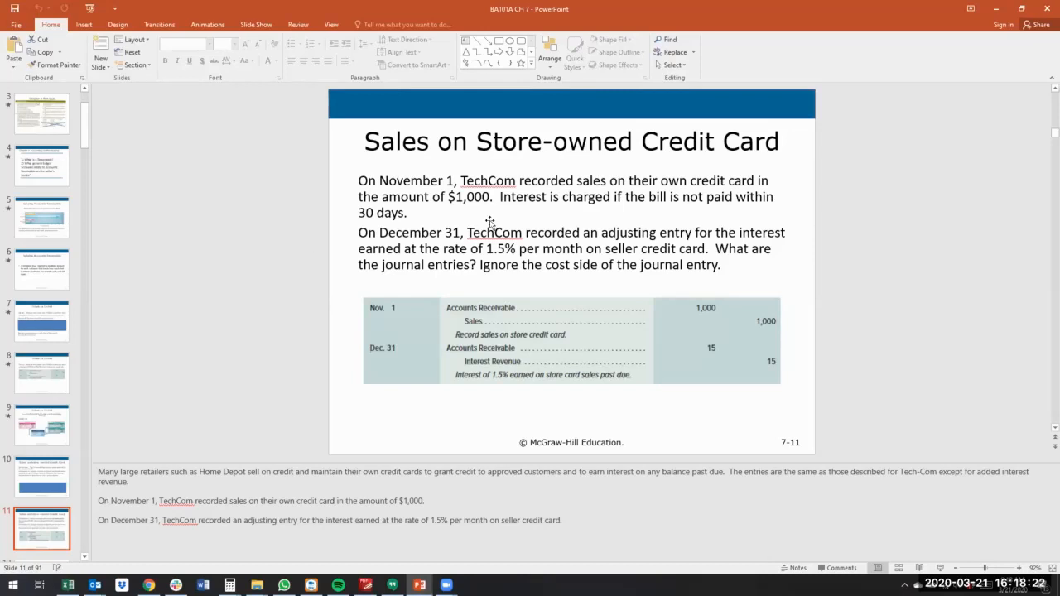